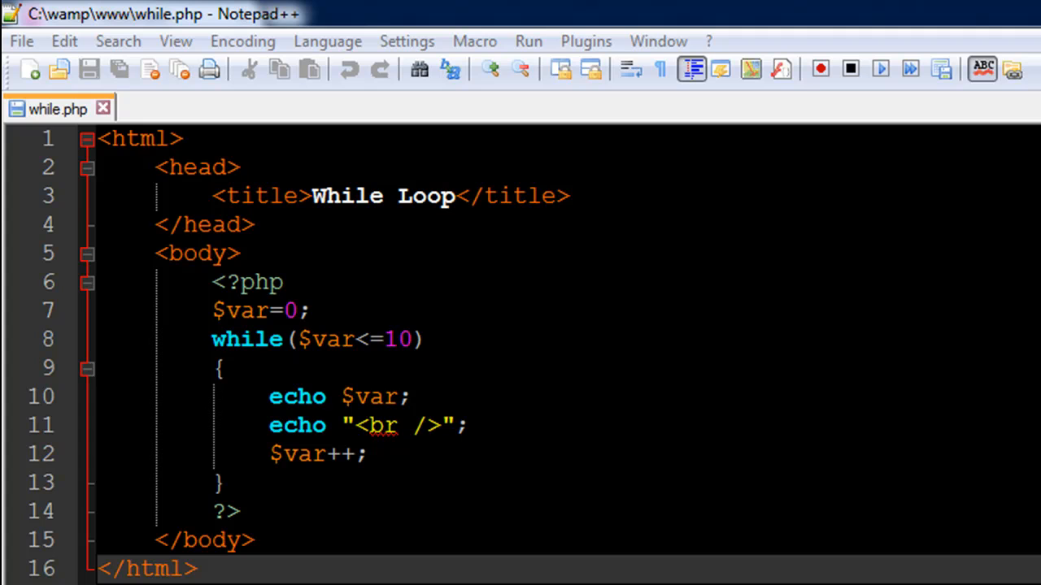
mouse_move(354, 332)
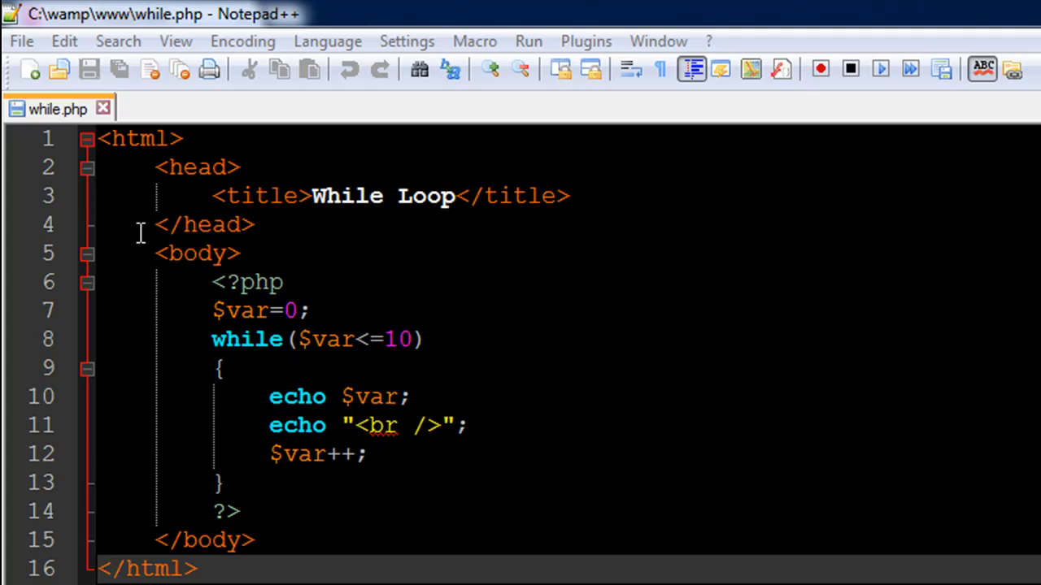
mouse_move(301, 397)
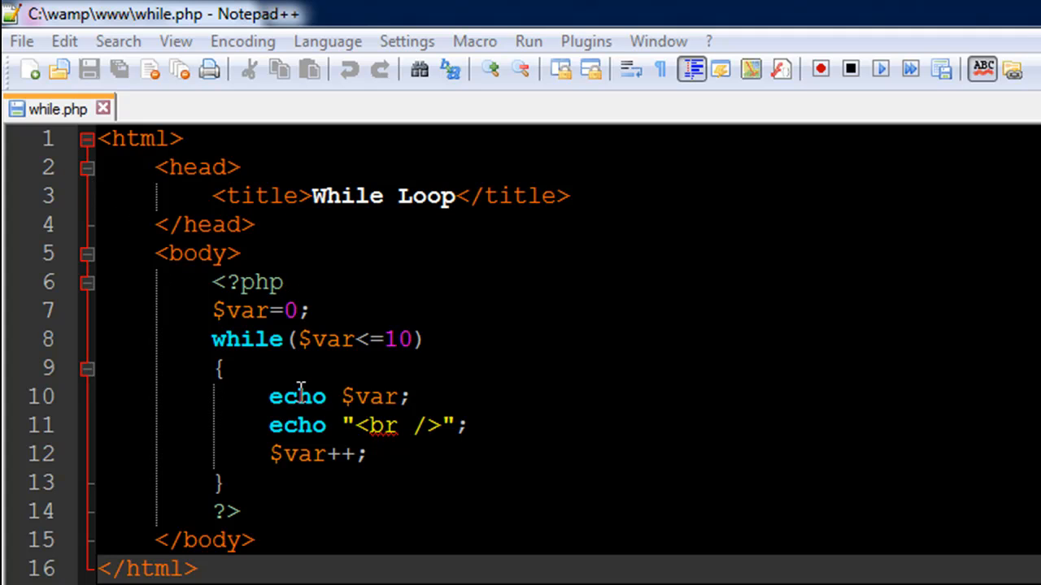
mouse_move(236, 511)
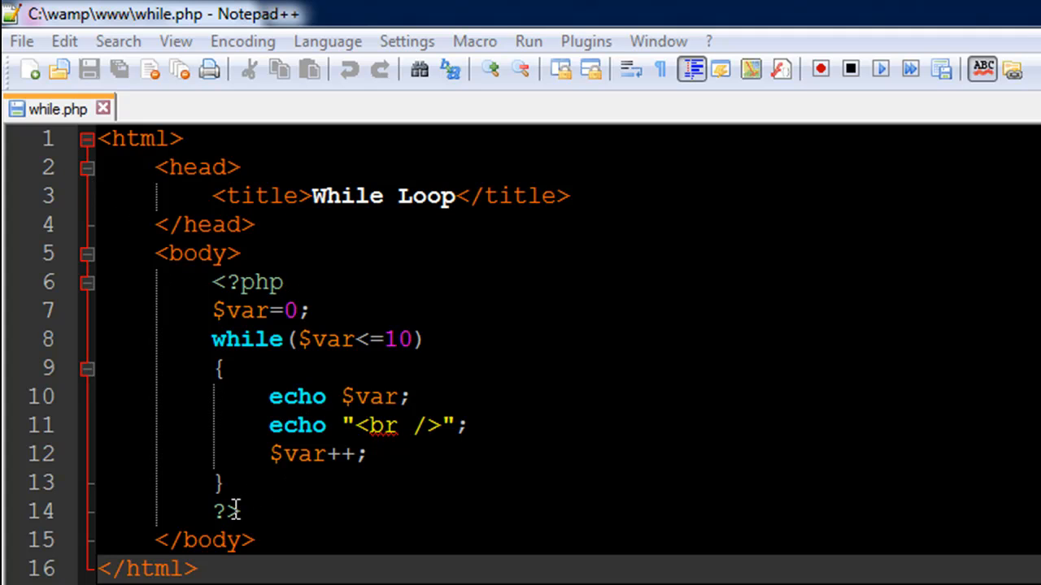
mouse_move(250, 319)
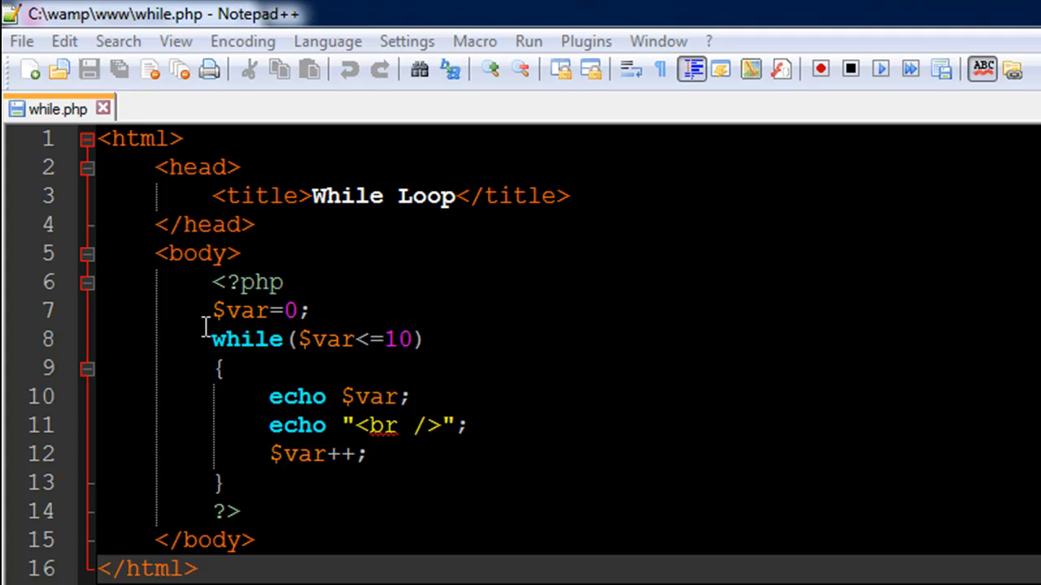
mouse_move(289, 319)
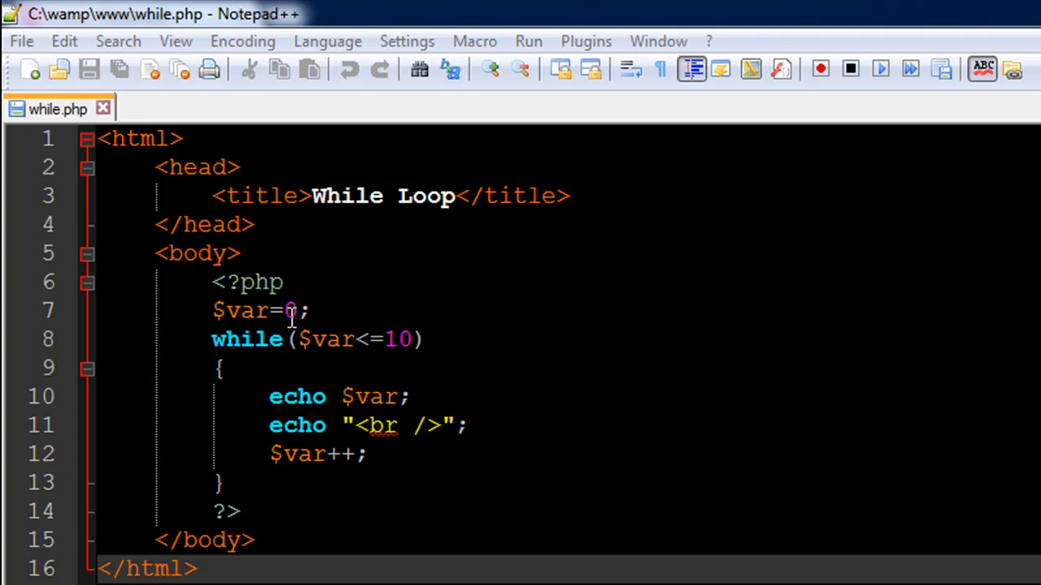
mouse_move(215, 340)
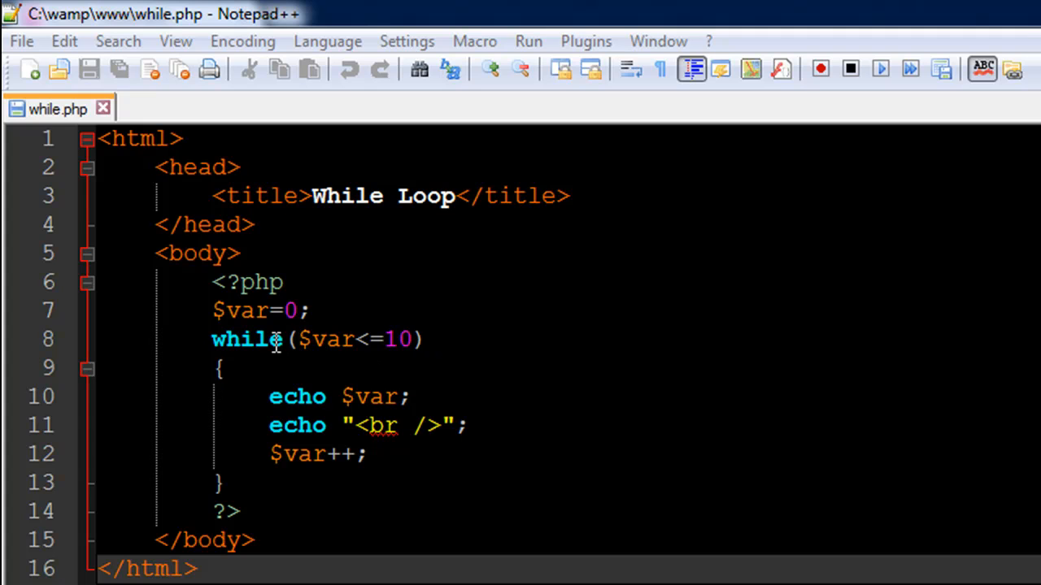
mouse_move(317, 340)
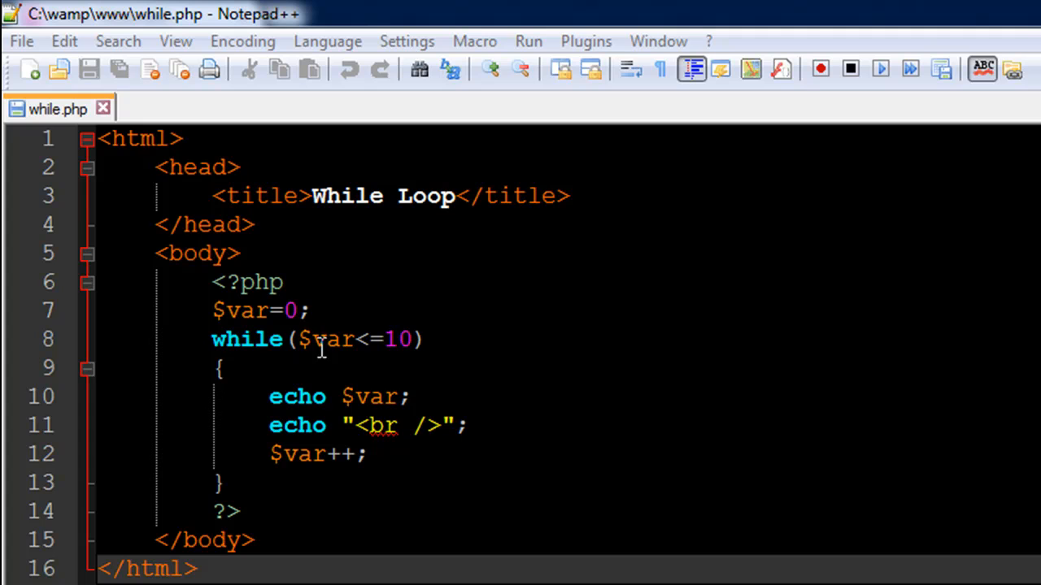
mouse_move(387, 340)
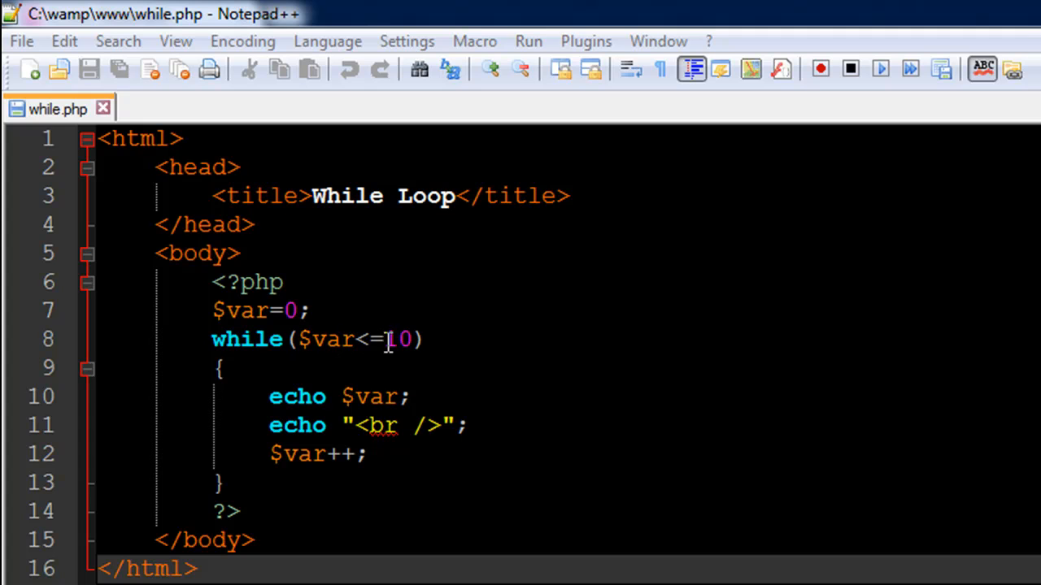
mouse_move(275, 311)
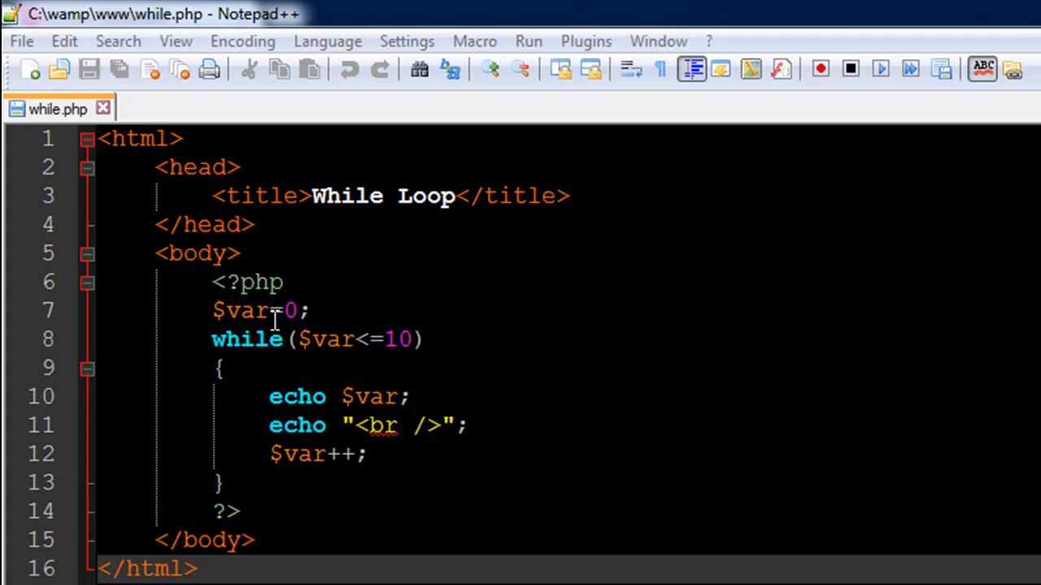
mouse_move(236, 299)
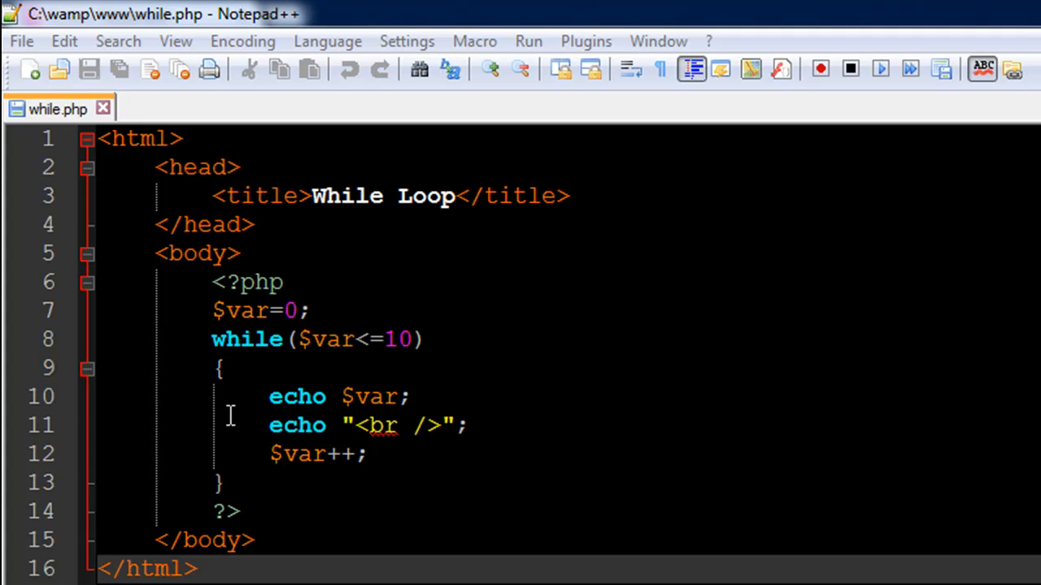
mouse_move(251, 361)
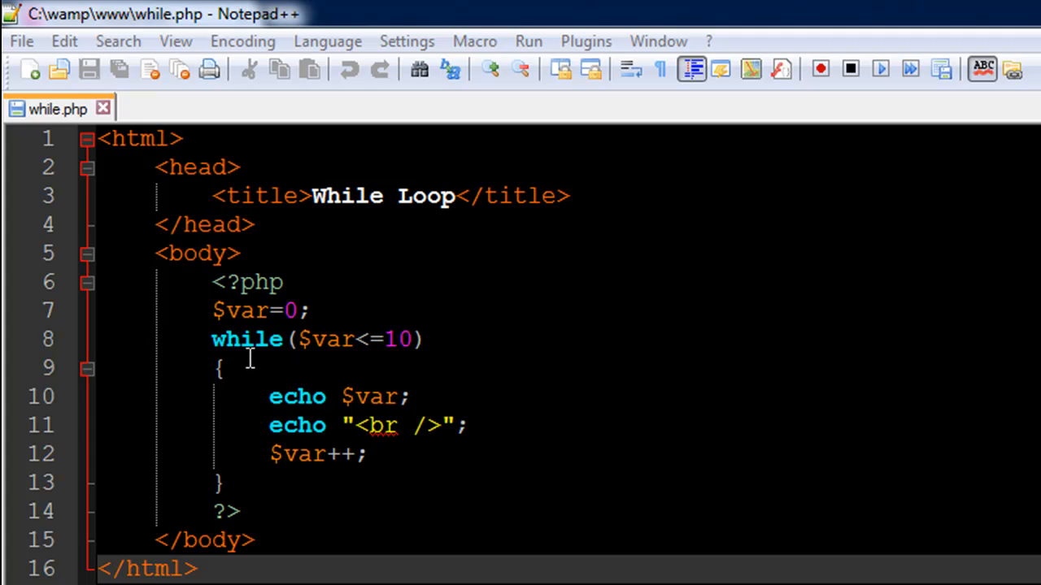
mouse_move(234, 382)
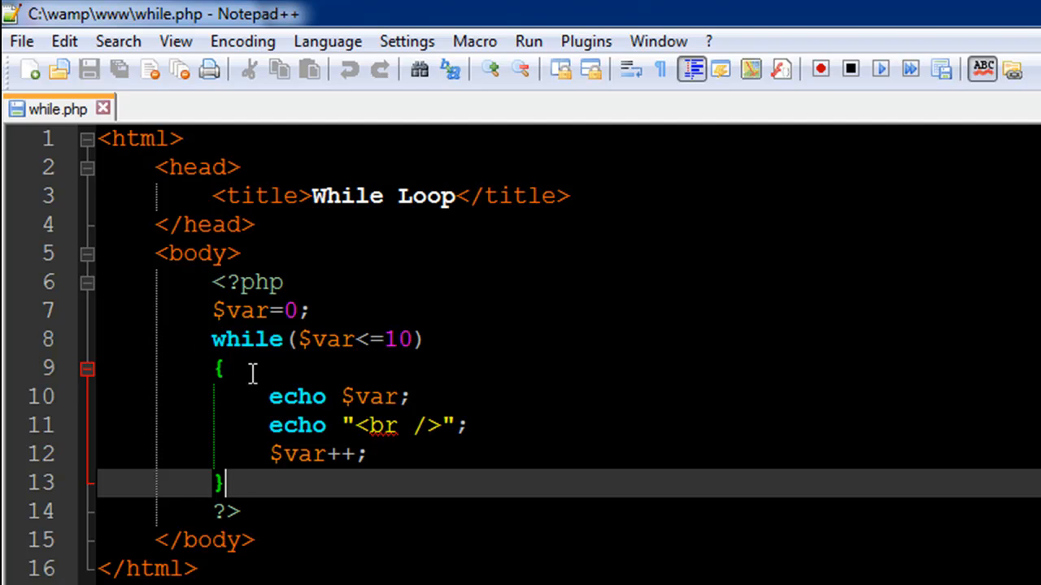
Select the while loop body text in while.php and place the cursor after it
drag(224, 367, 368, 454)
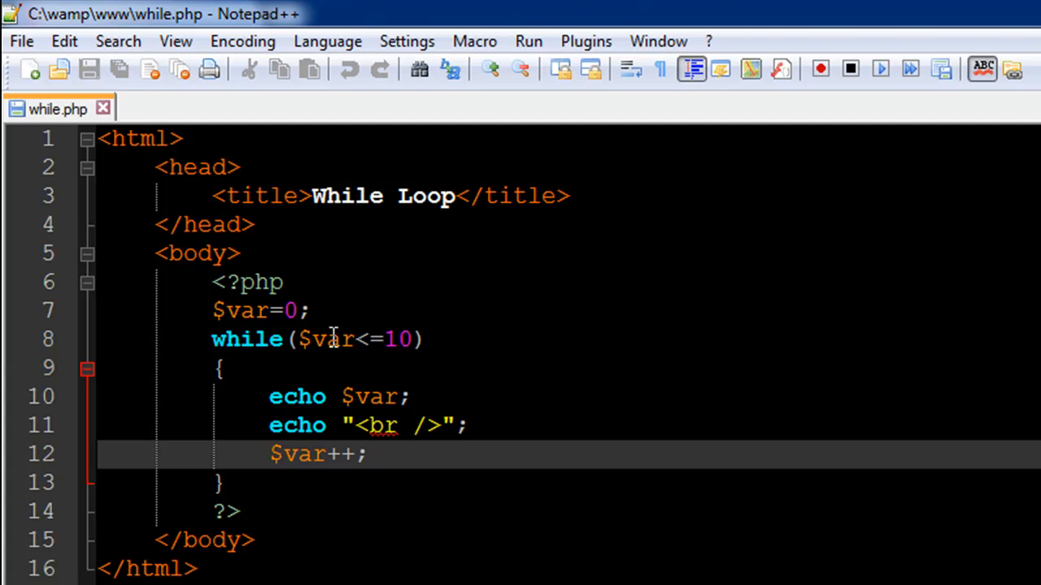
mouse_move(410, 359)
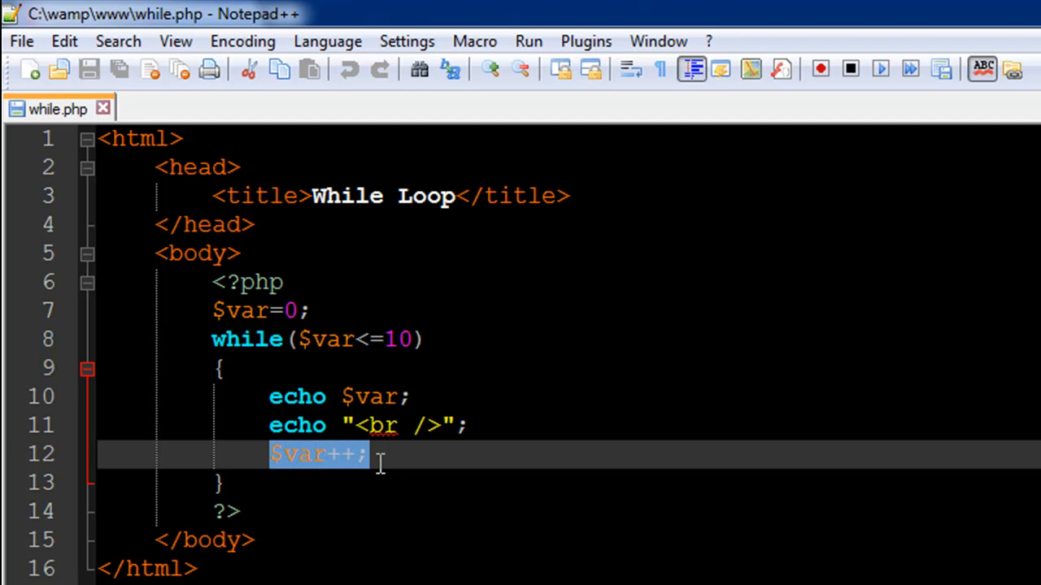
click(285, 453)
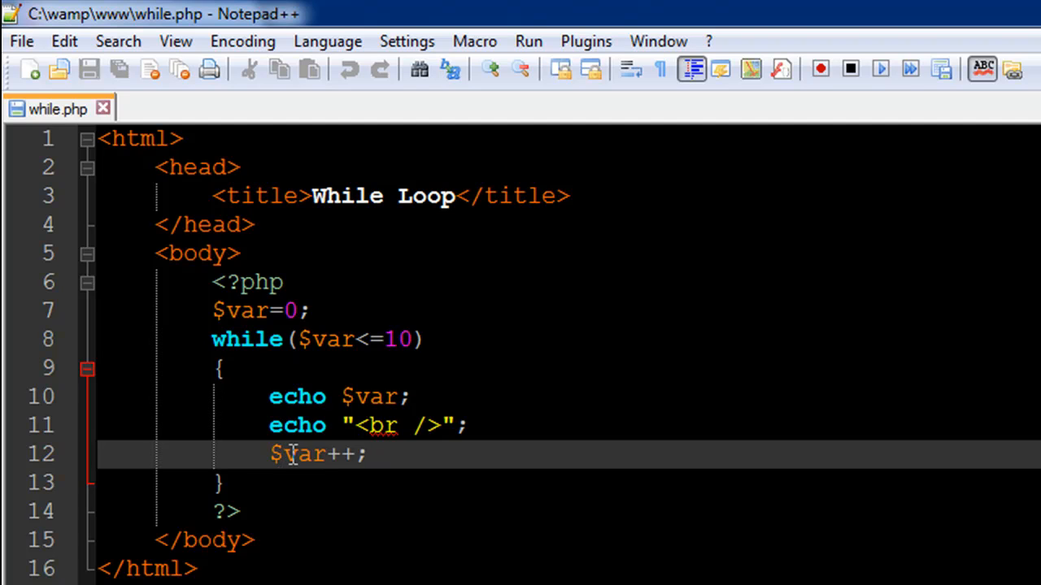
mouse_move(364, 350)
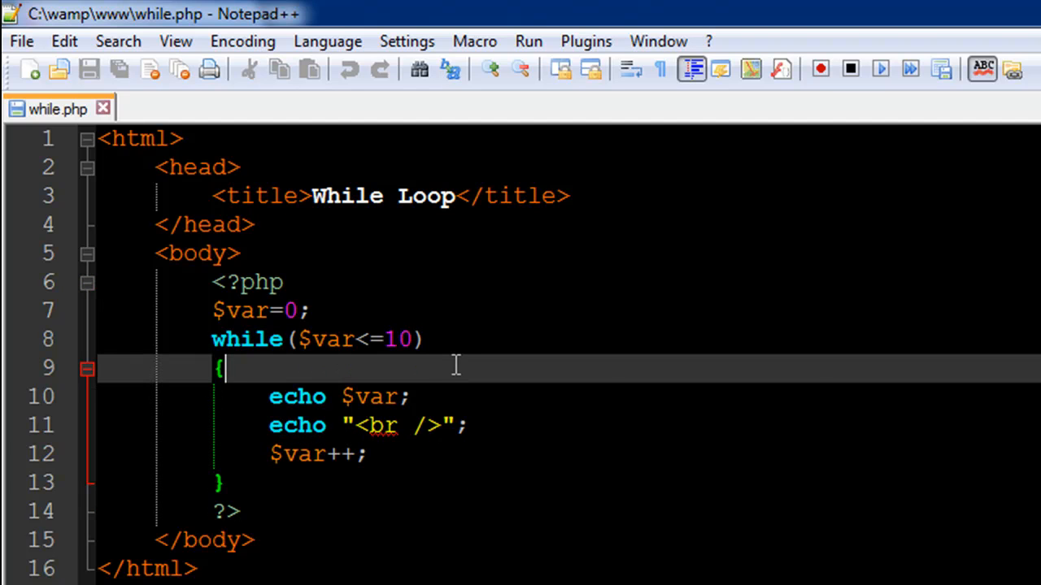
mouse_move(292, 403)
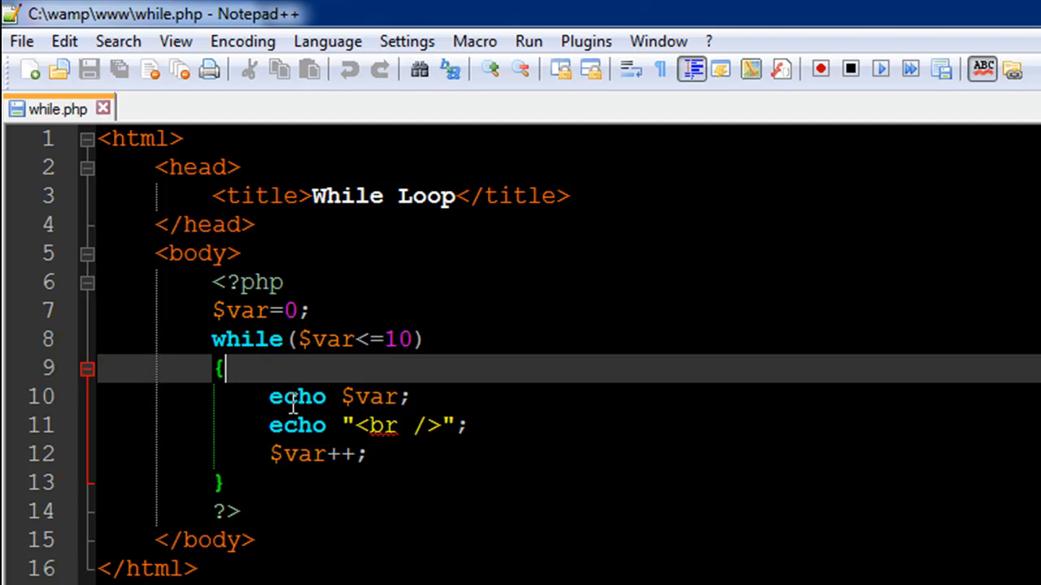
double_click(296, 396)
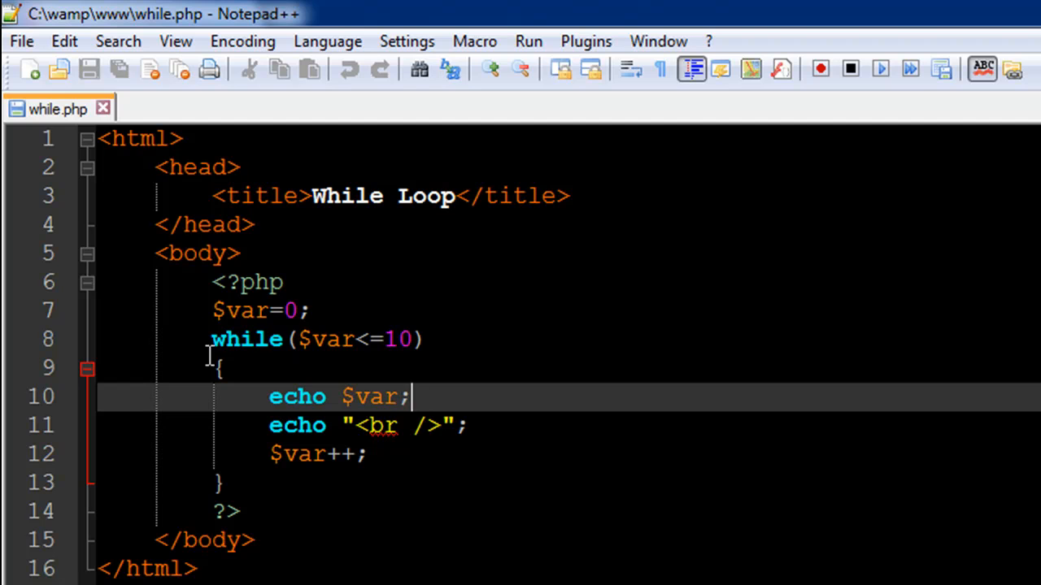
mouse_move(339, 433)
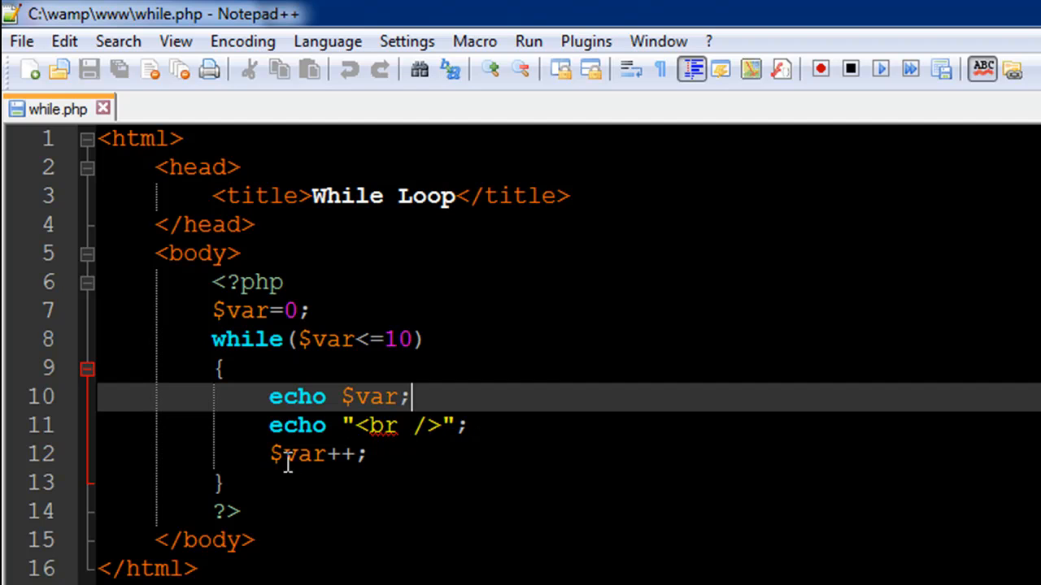
mouse_move(327, 455)
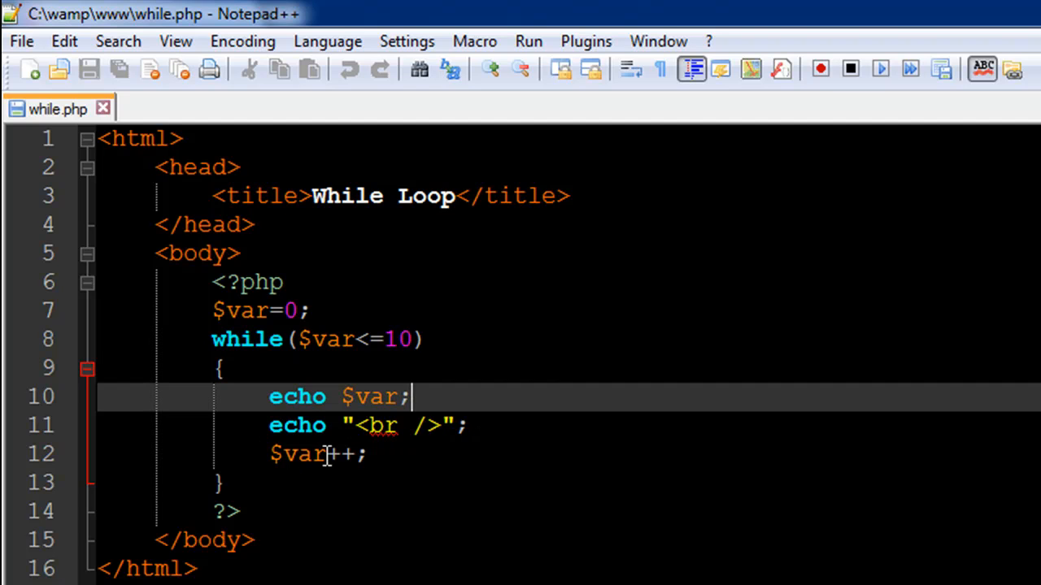
mouse_move(247, 195)
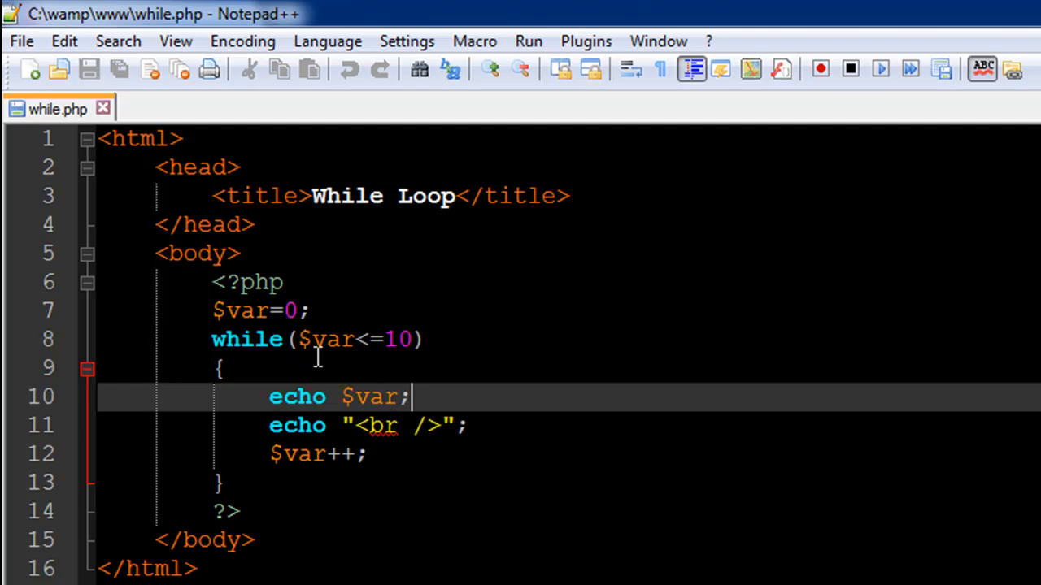
mouse_move(373, 373)
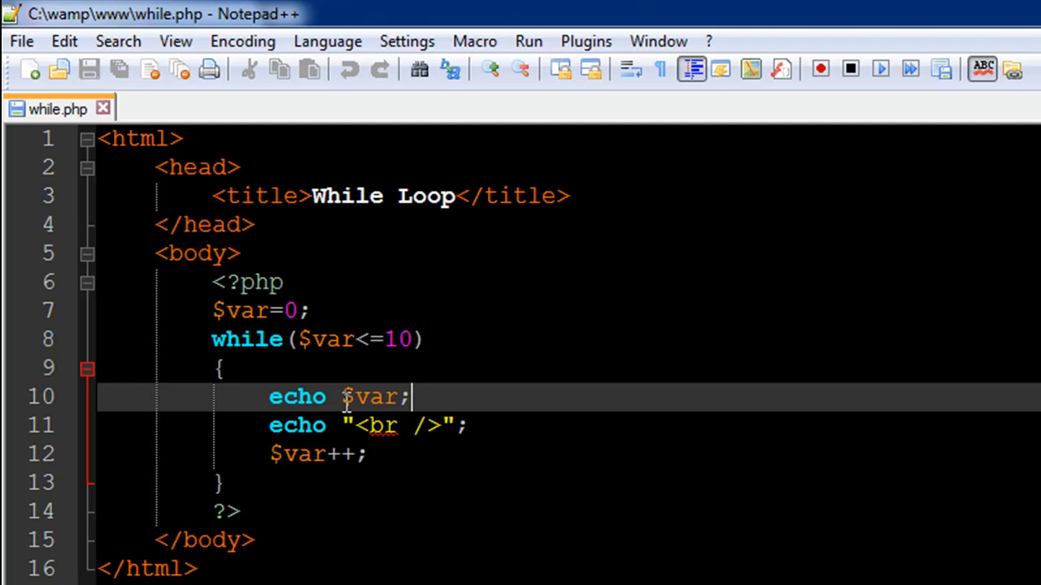
mouse_move(238, 322)
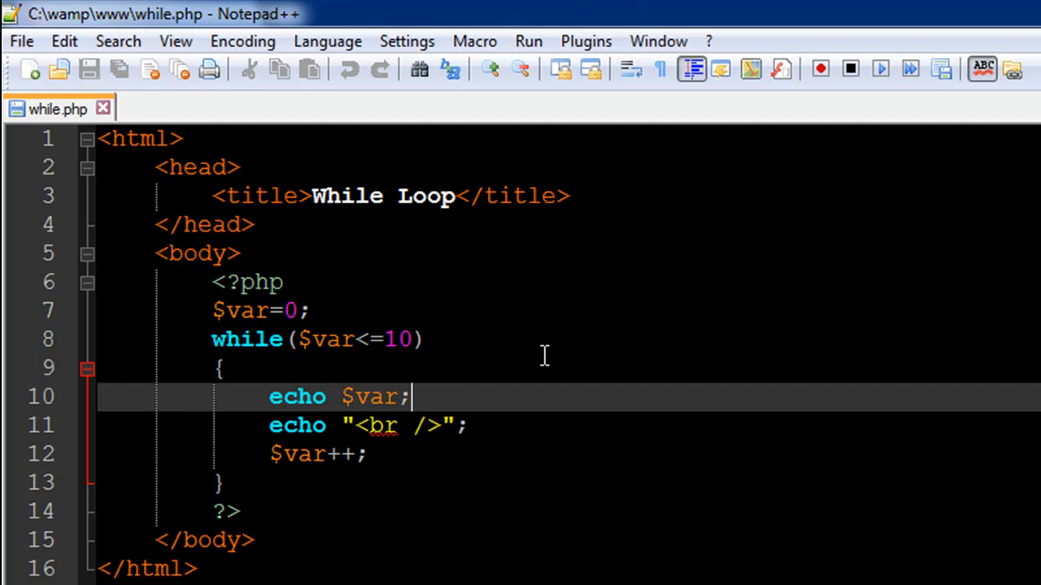
mouse_move(365, 355)
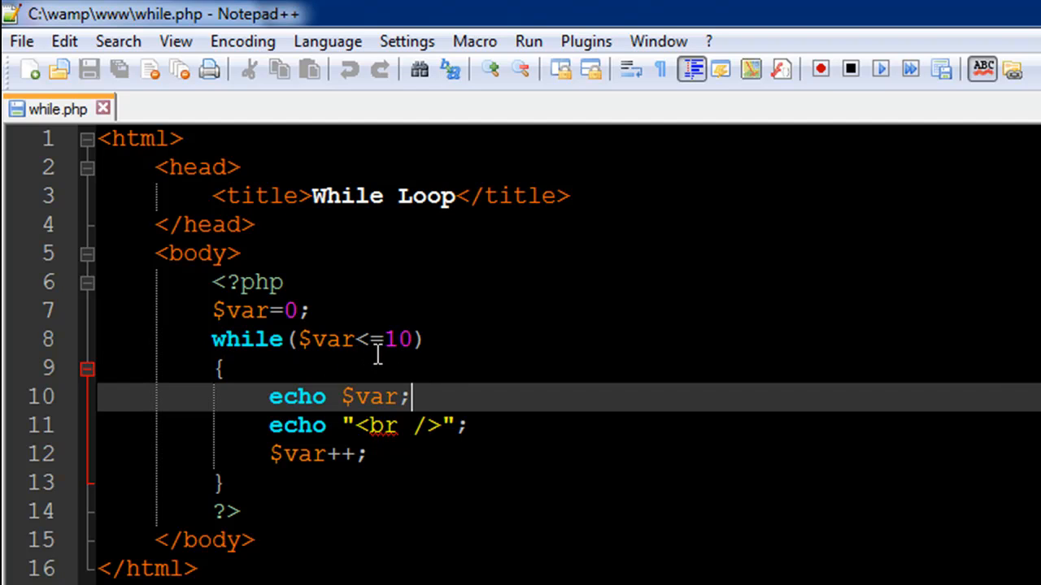
mouse_move(345, 426)
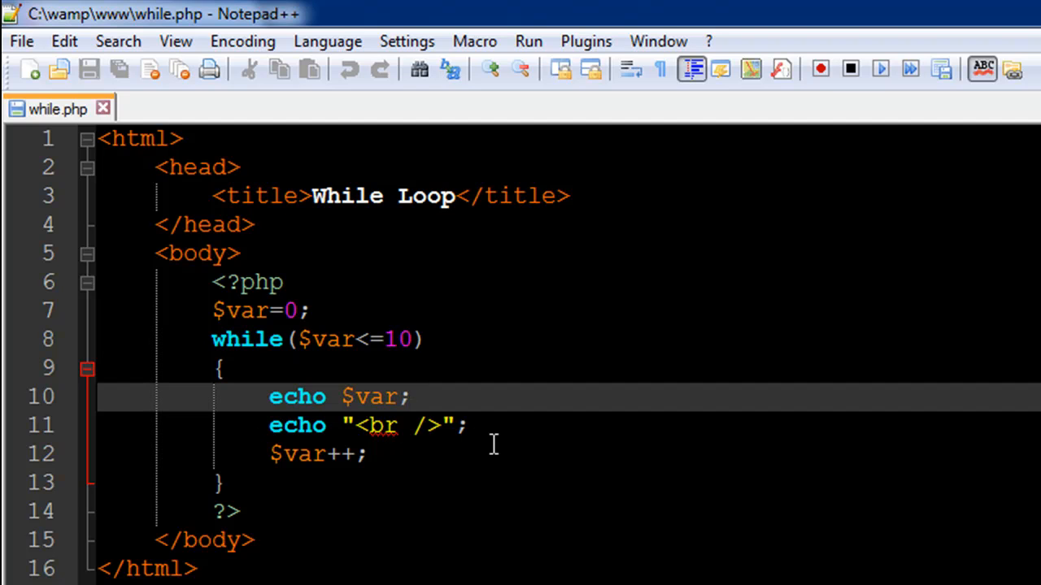
mouse_move(264, 340)
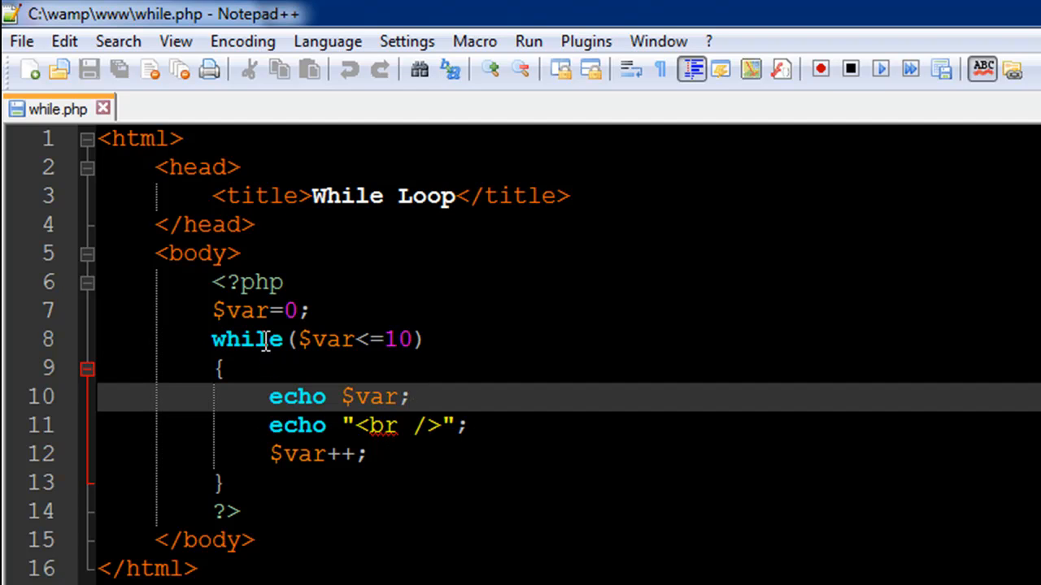
mouse_move(276, 309)
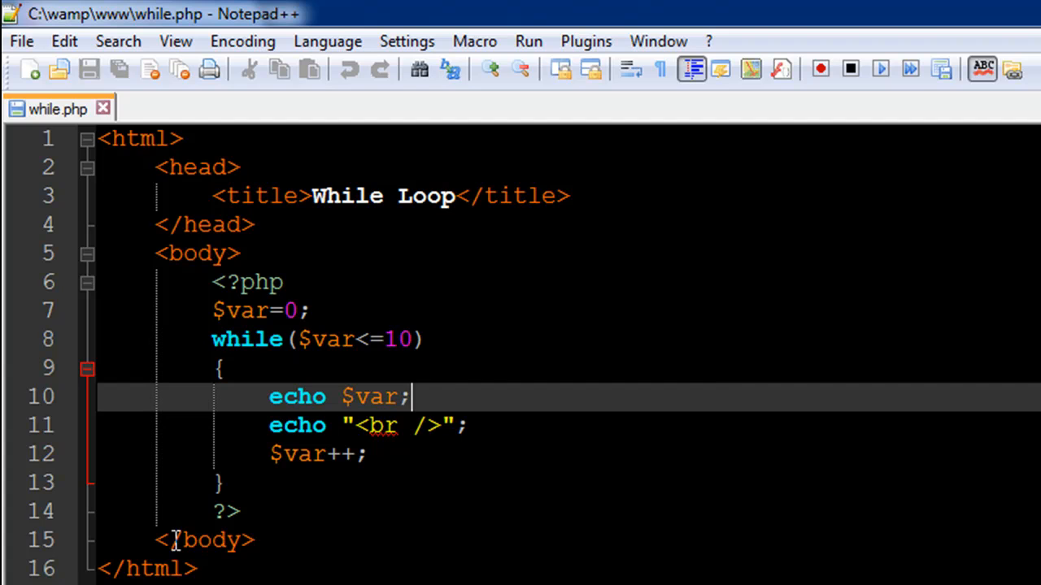
mouse_move(231, 480)
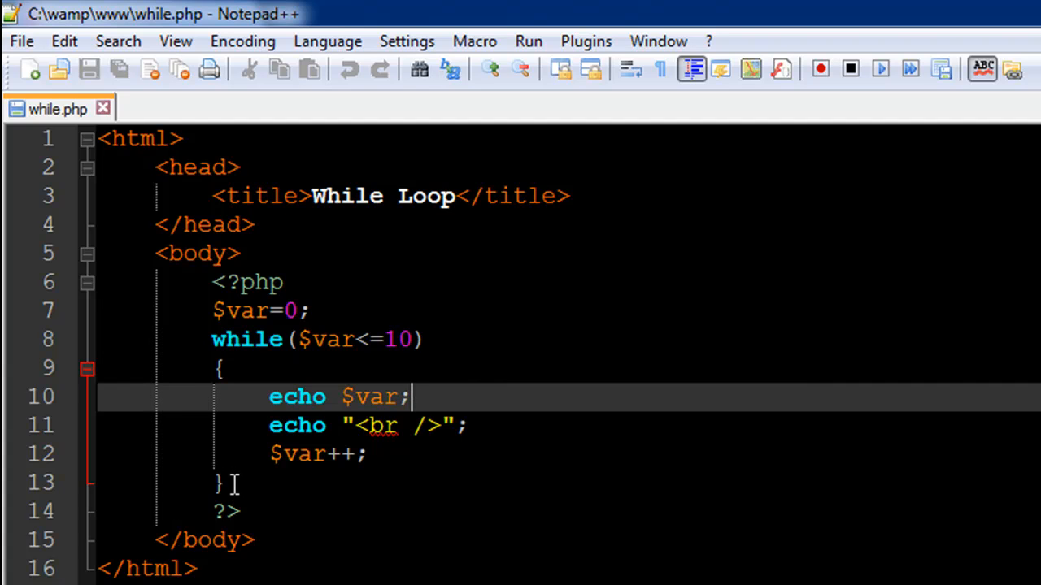
mouse_move(250, 490)
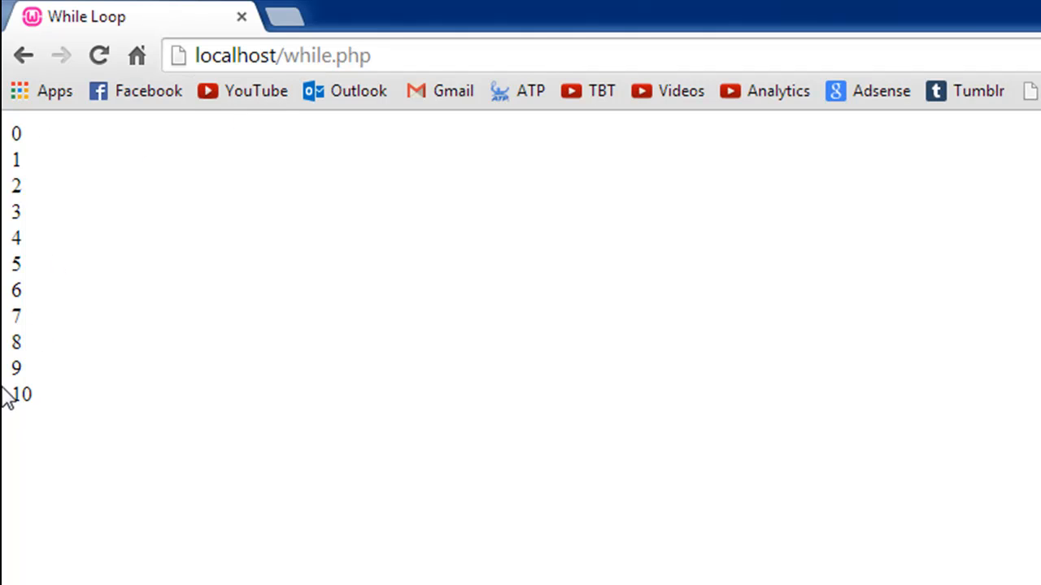
mouse_move(41, 478)
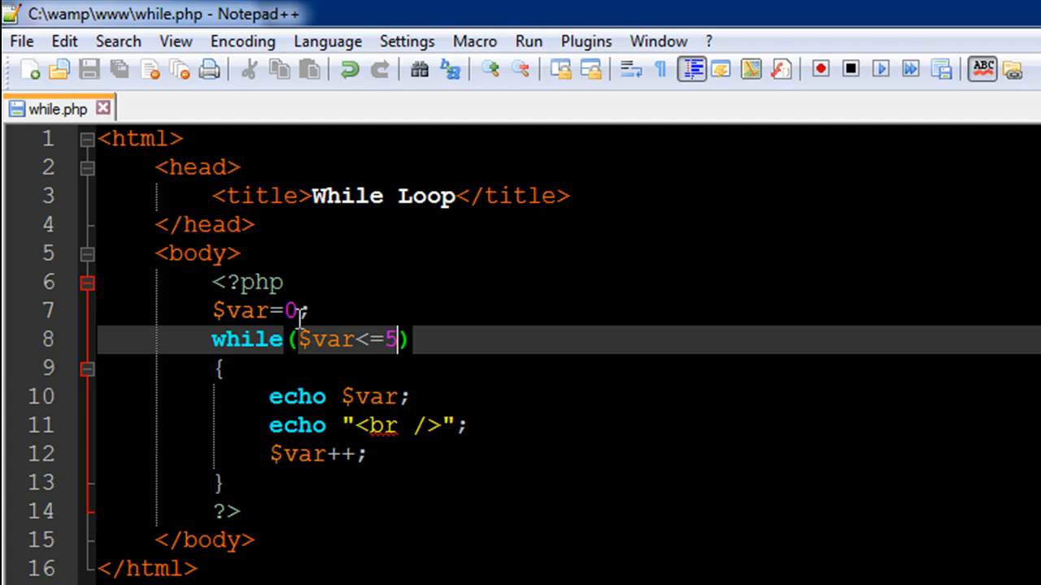
mouse_move(421, 452)
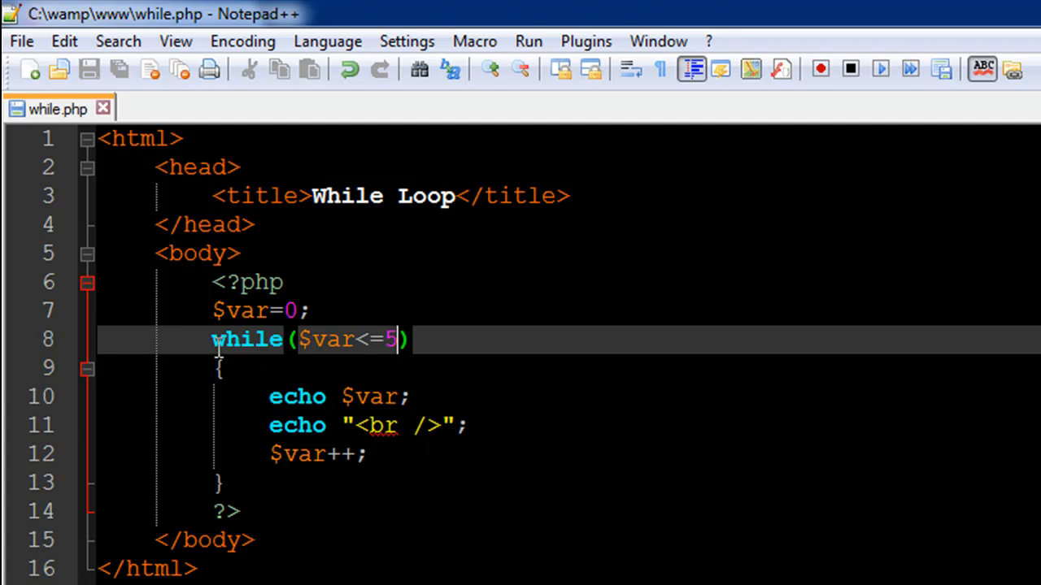
mouse_move(309, 389)
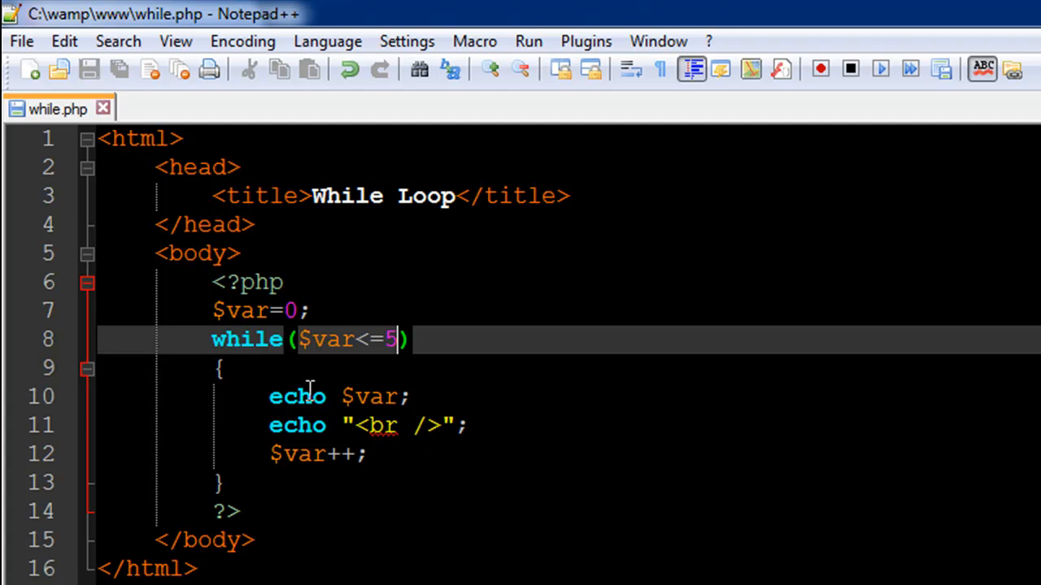